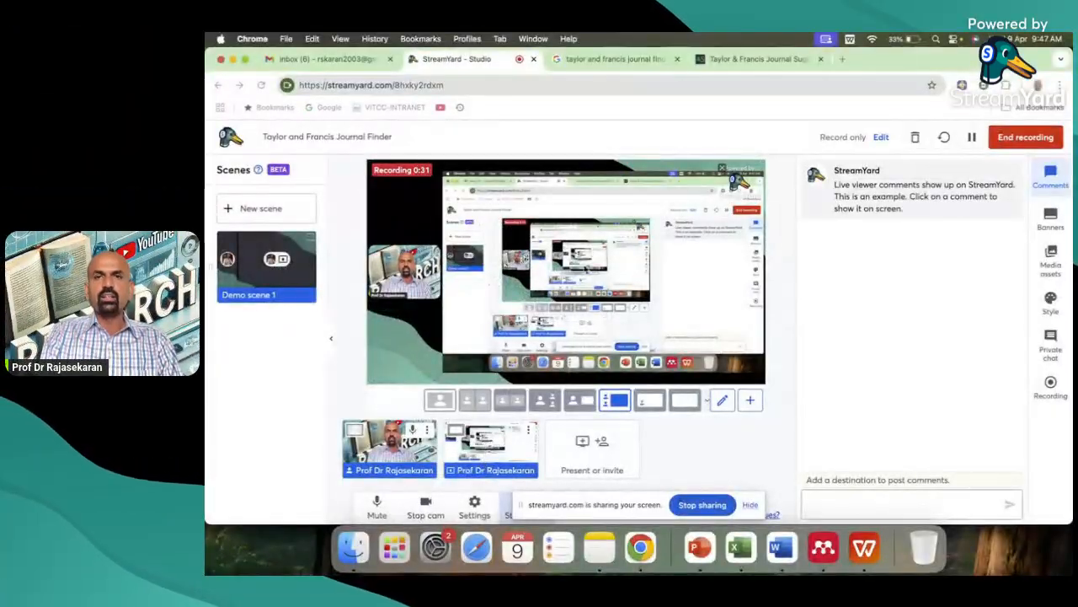
# - Open the Taylor & Francis Journal Suggester result from the Google search results
pyautogui.click(754, 59)
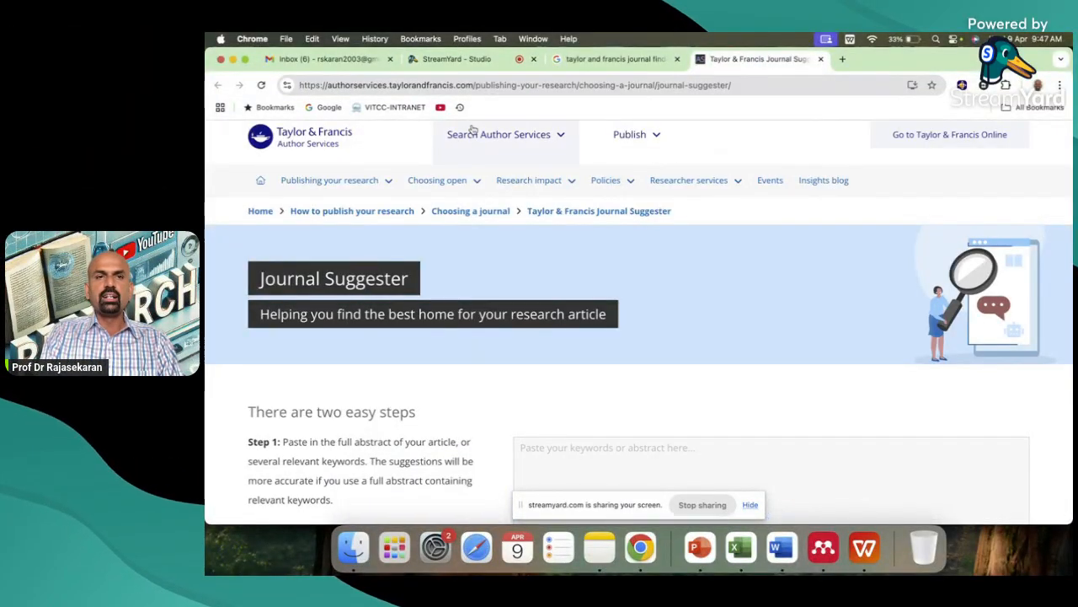
pyautogui.click(614, 58)
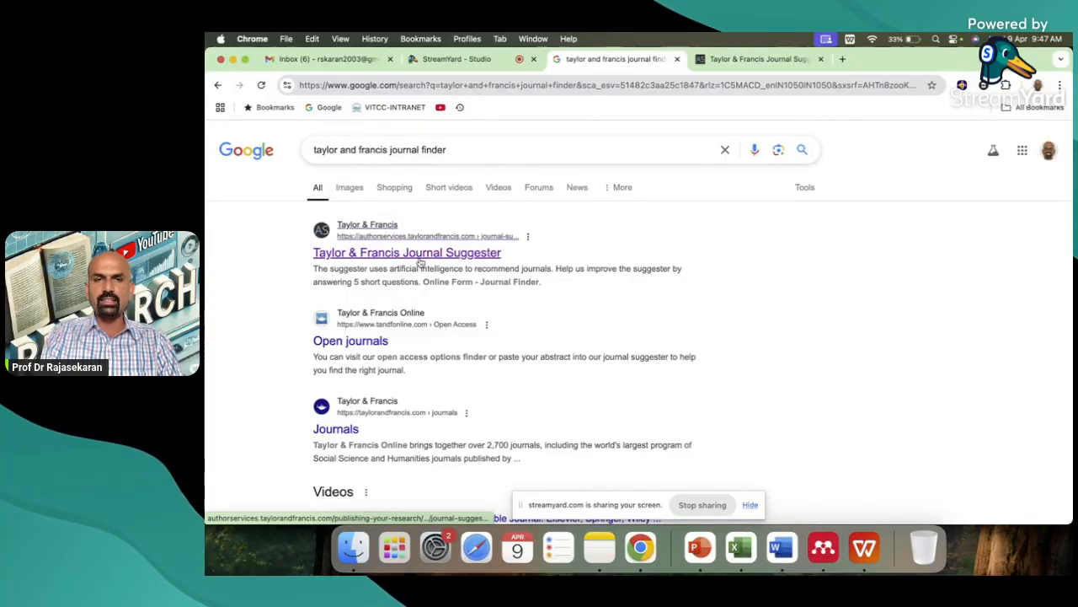
pyautogui.click(407, 253)
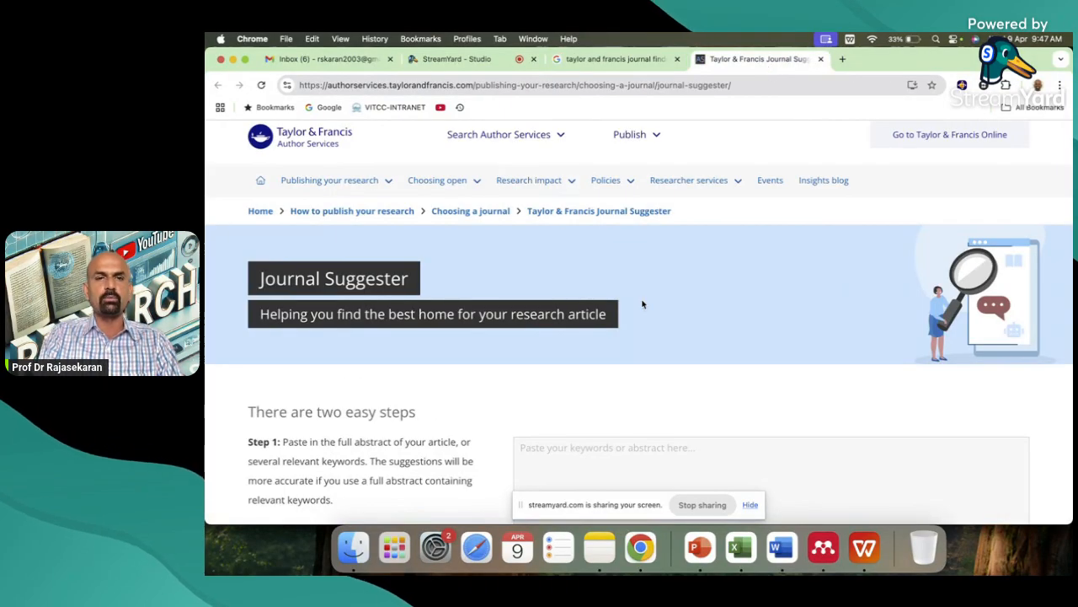
# - Enter the title 'Emotions of endometriosis in clinical encounters' and its abstract, then reveal suggested journals
pyautogui.scroll(-3)
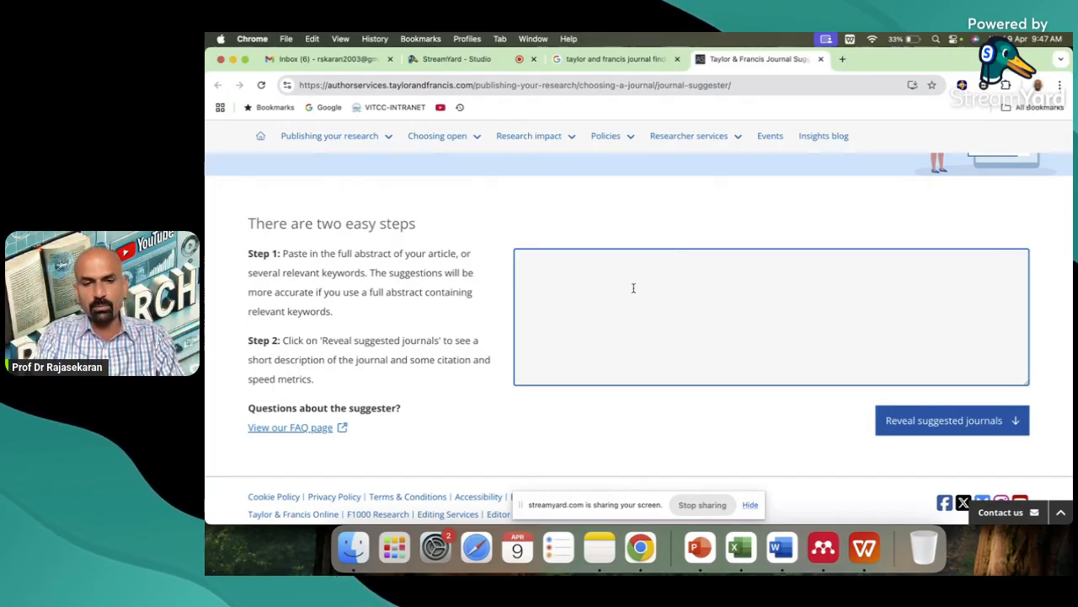
pyautogui.write("Emotions of endometriosis in clinical encounters: An analysis of women's experiences of health care")
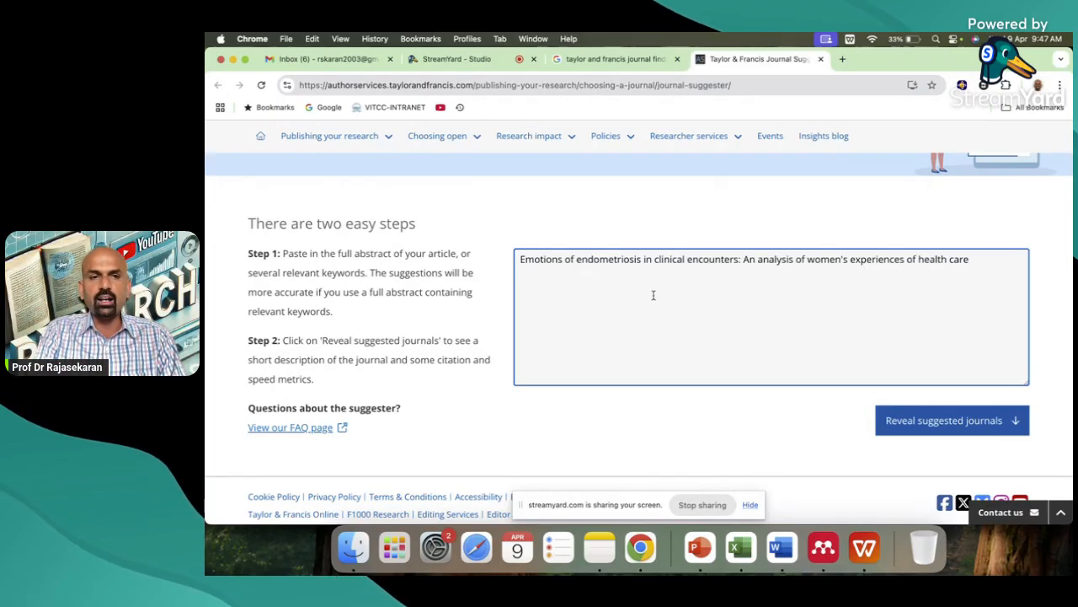
pyautogui.moveTo(781, 546)
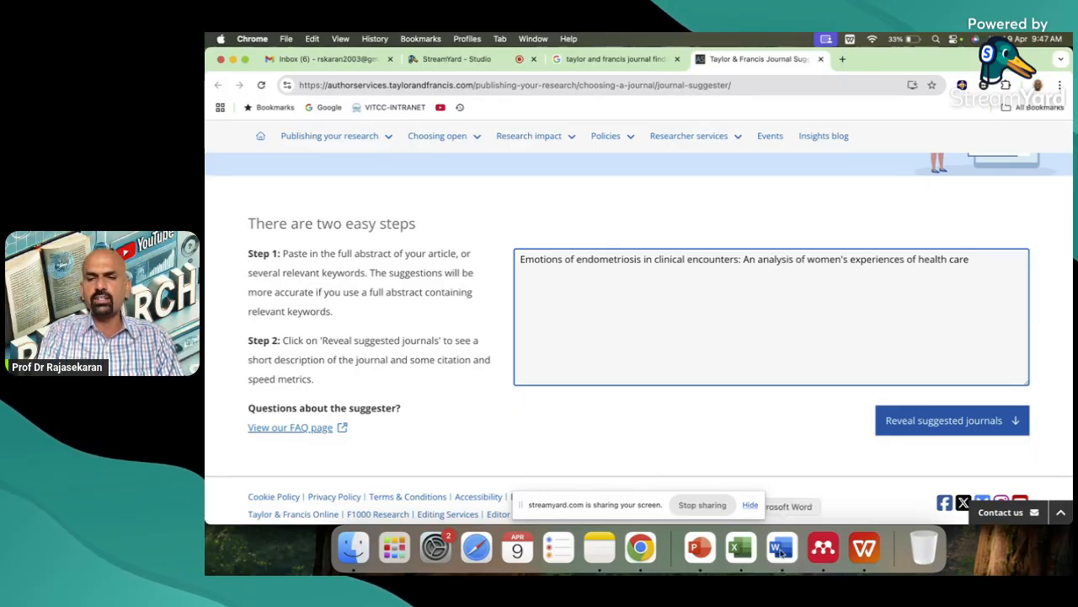
pyautogui.click(780, 548)
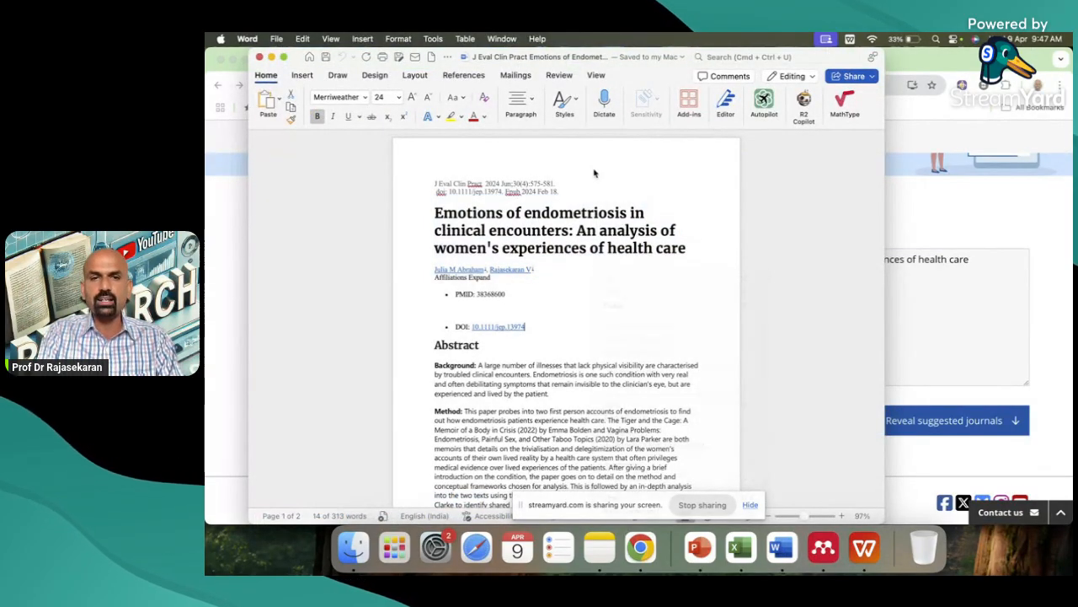
pyautogui.scroll(-3)
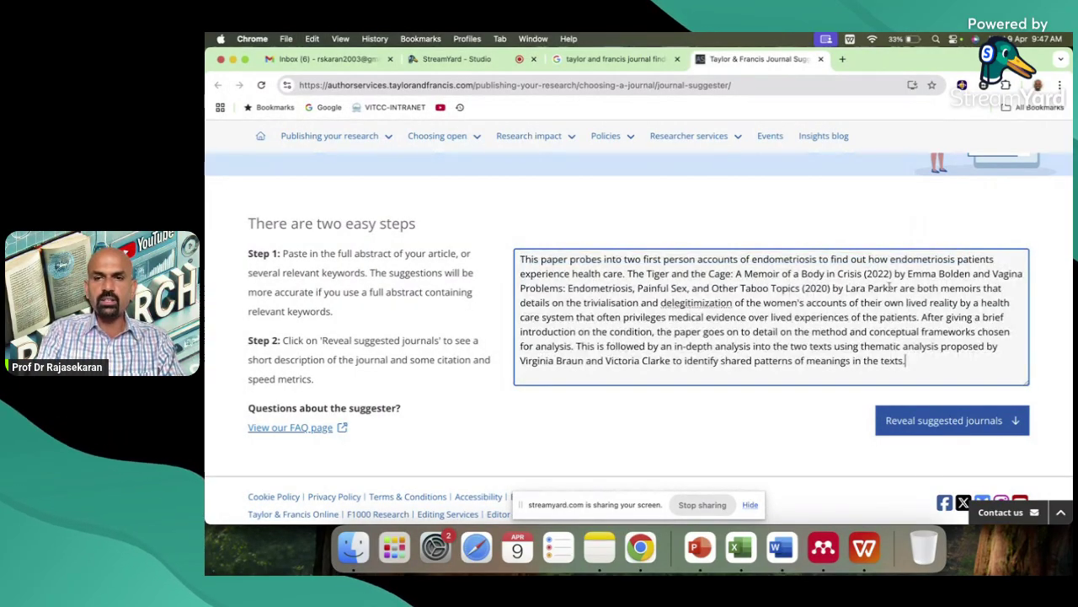
pyautogui.click(952, 420)
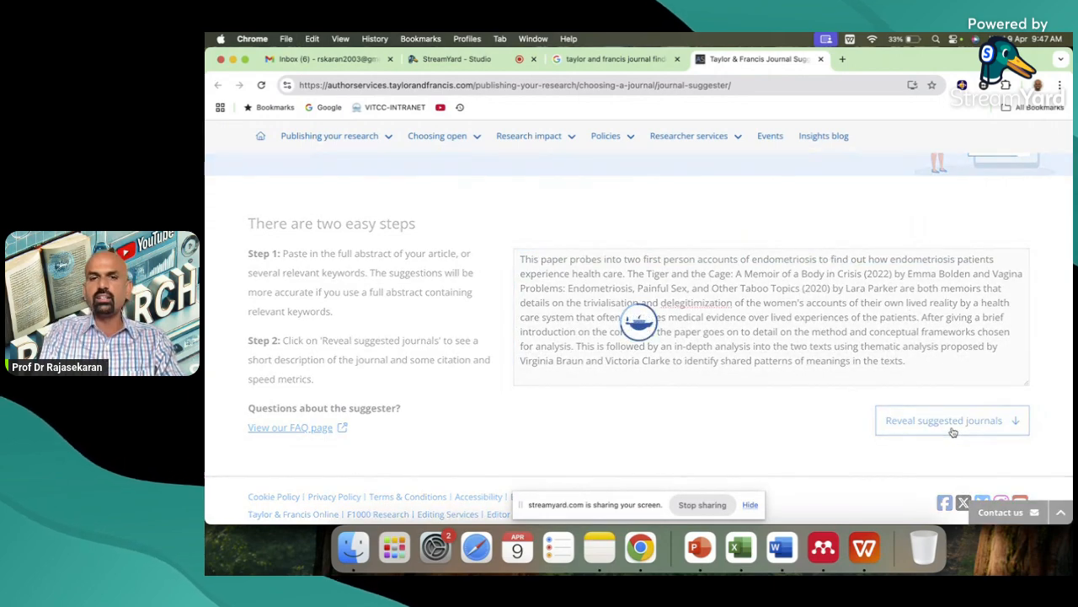
# - Scroll through the suggested journal cards, including health, women's studies and gender titles
pyautogui.click(951, 420)
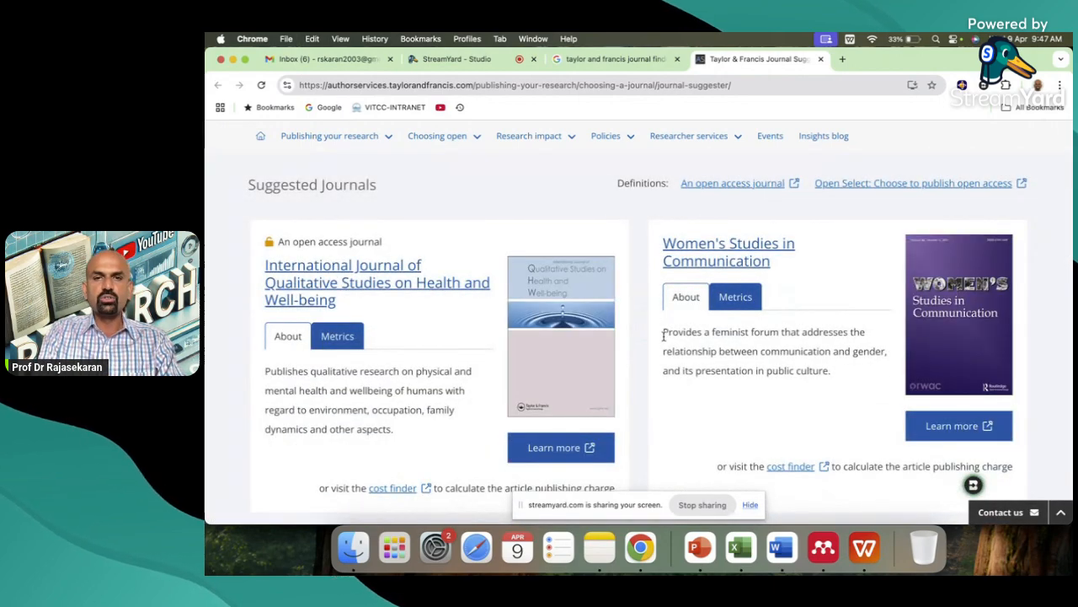
pyautogui.scroll(-3)
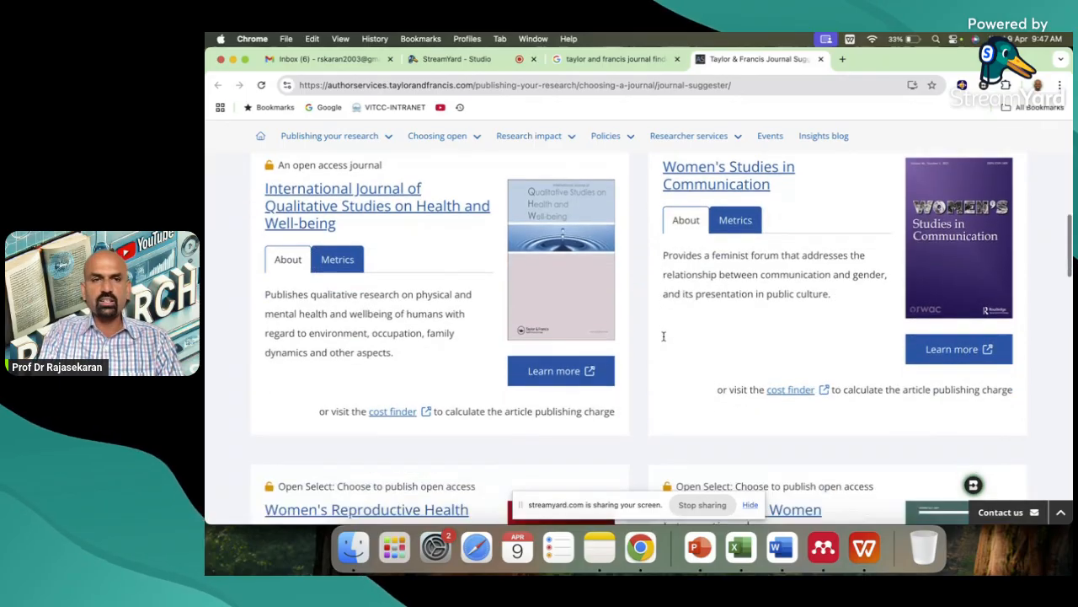
pyautogui.scroll(-3)
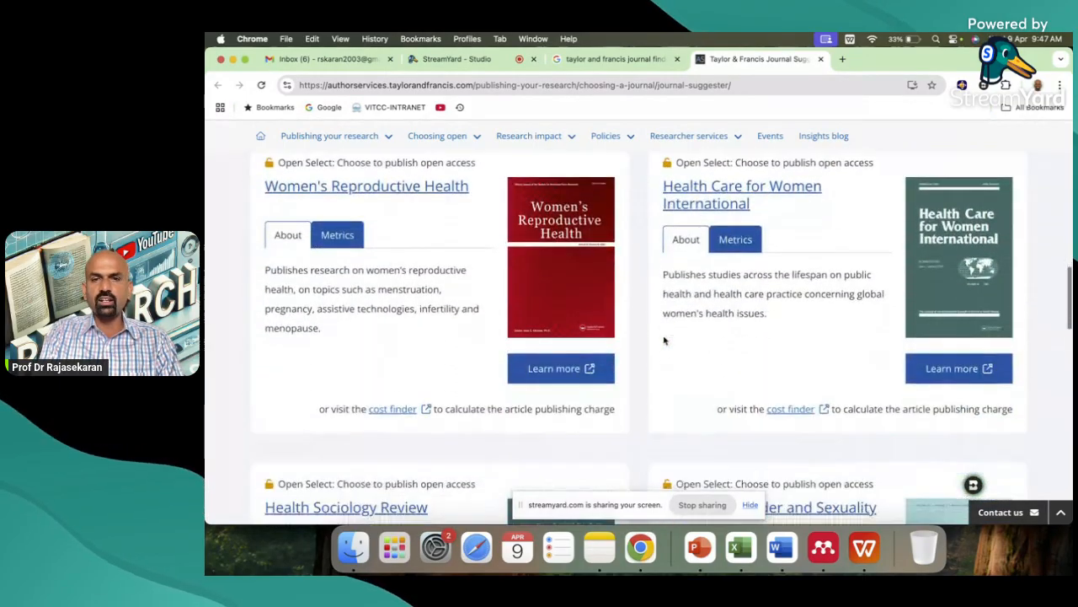
pyautogui.scroll(-3)
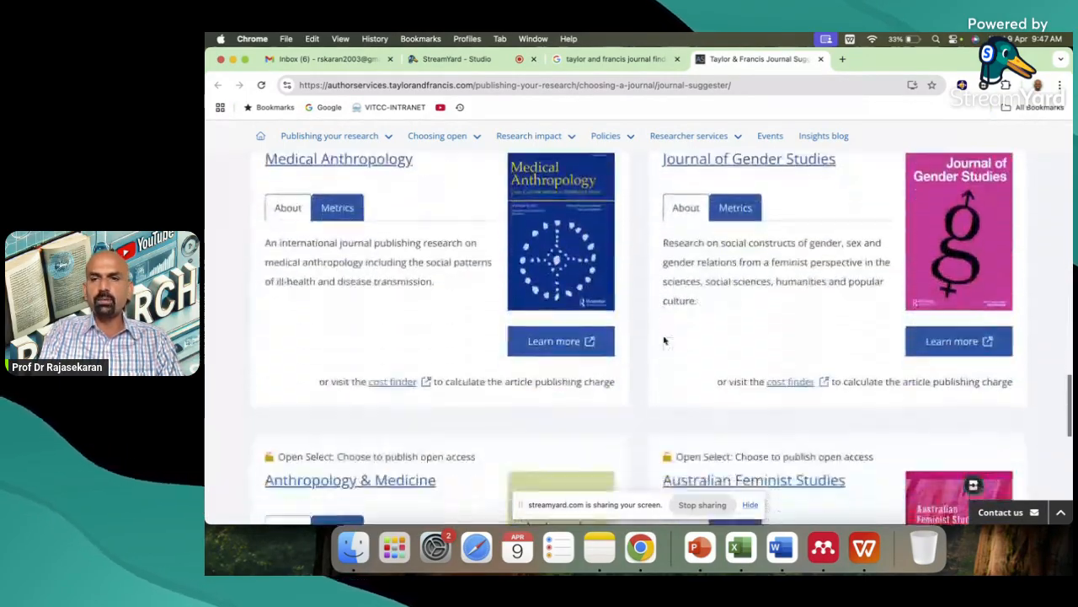
pyautogui.scroll(-3)
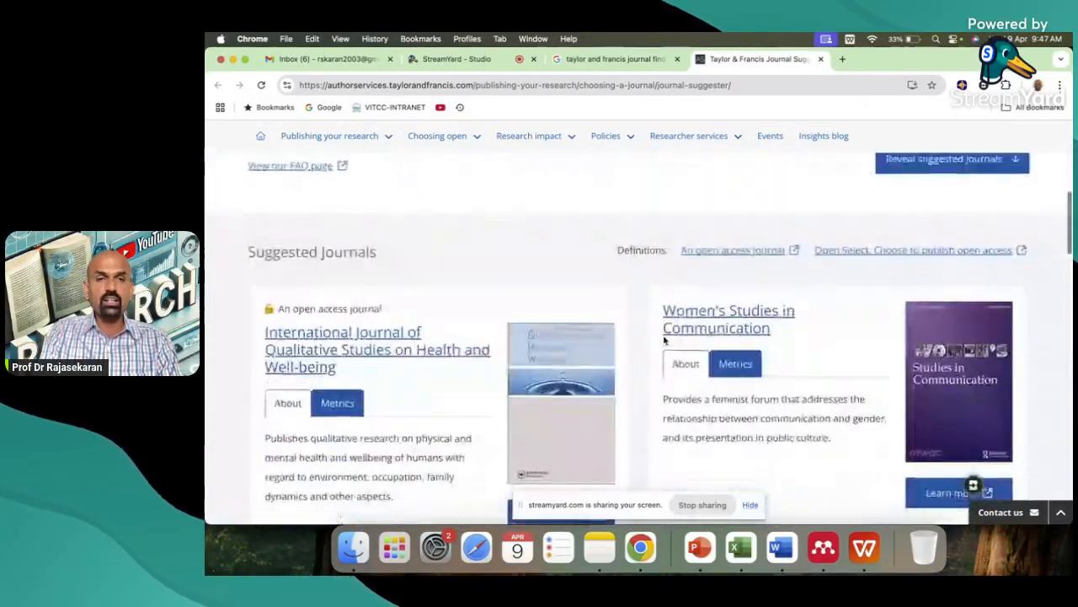
pyautogui.scroll(-3)
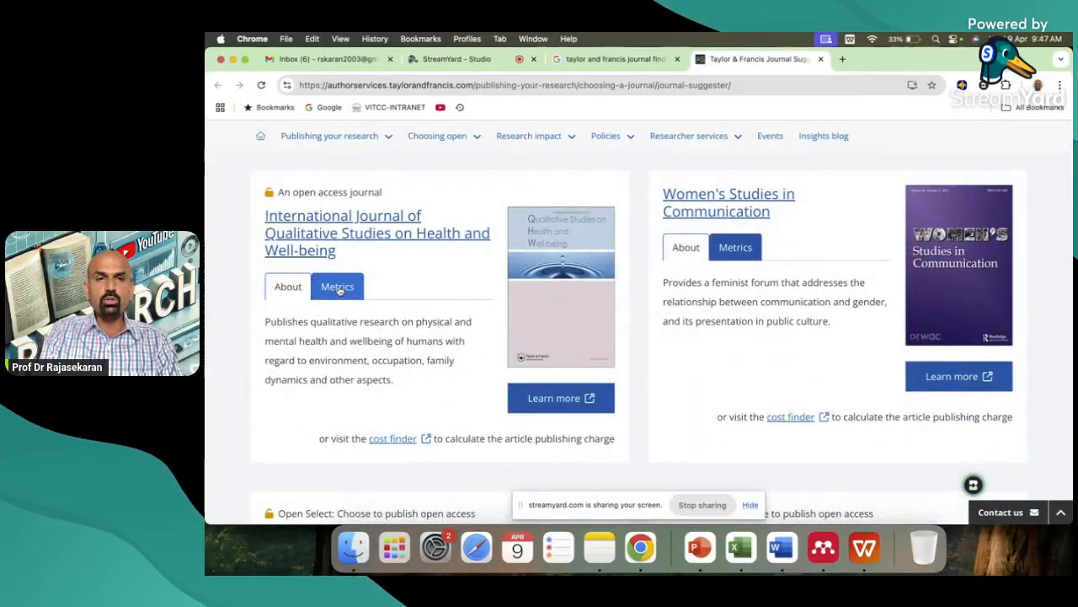
# - View metrics for the Qualitative Studies journal and Women's Studies in Communication, then reach Australian Feminist Studies
pyautogui.click(338, 286)
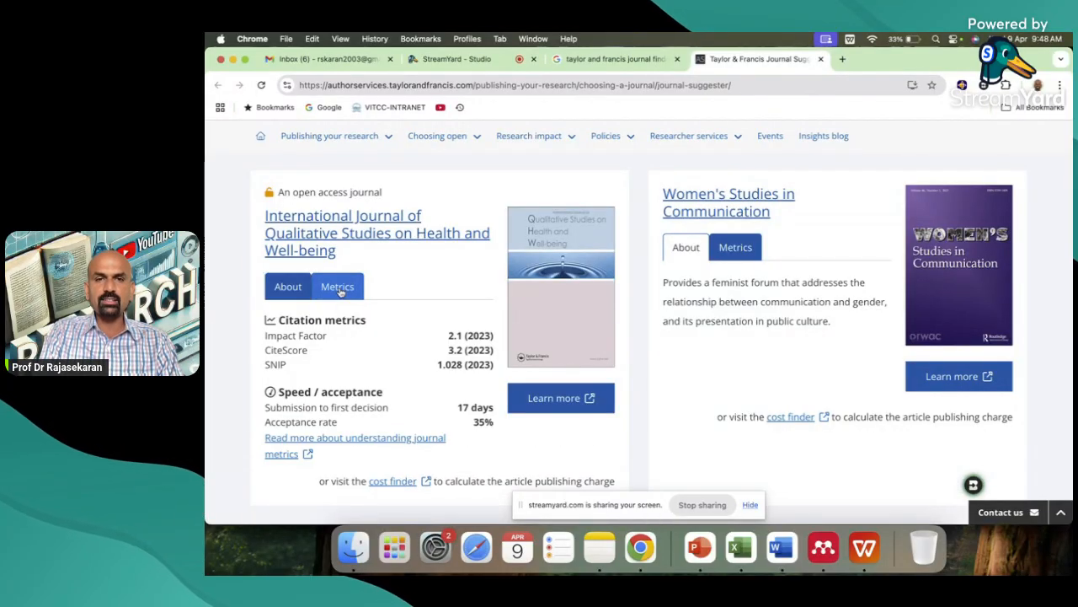
pyautogui.moveTo(420, 343)
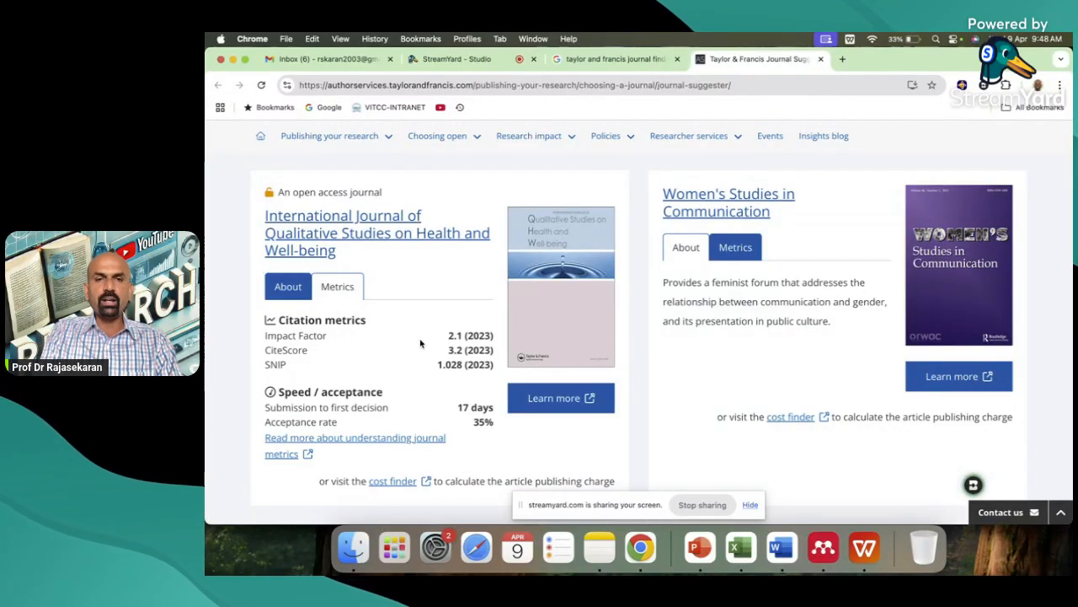
pyautogui.moveTo(454, 377)
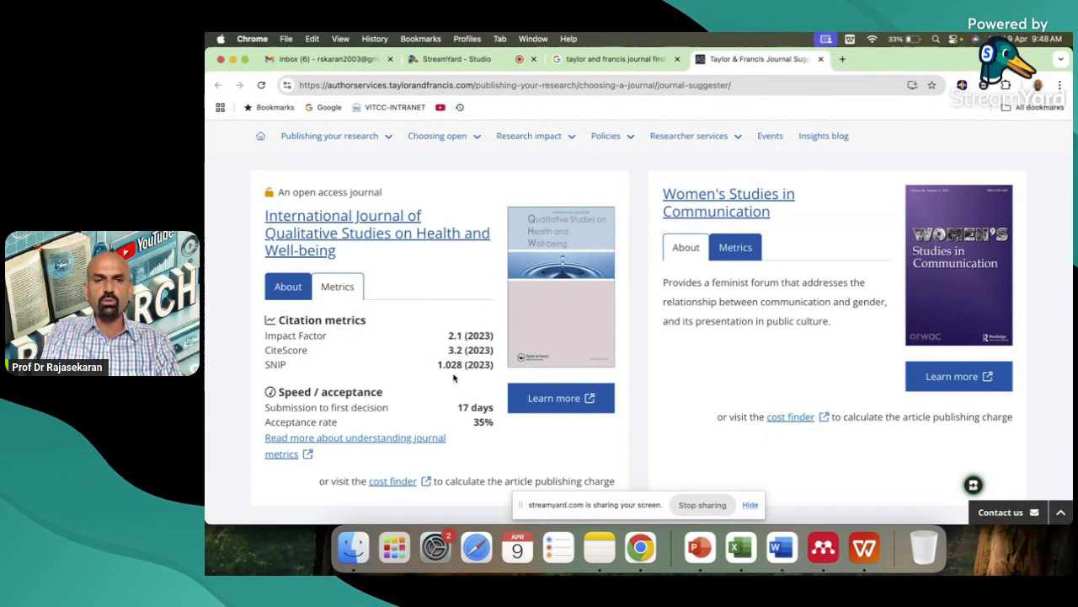
pyautogui.scroll(-3)
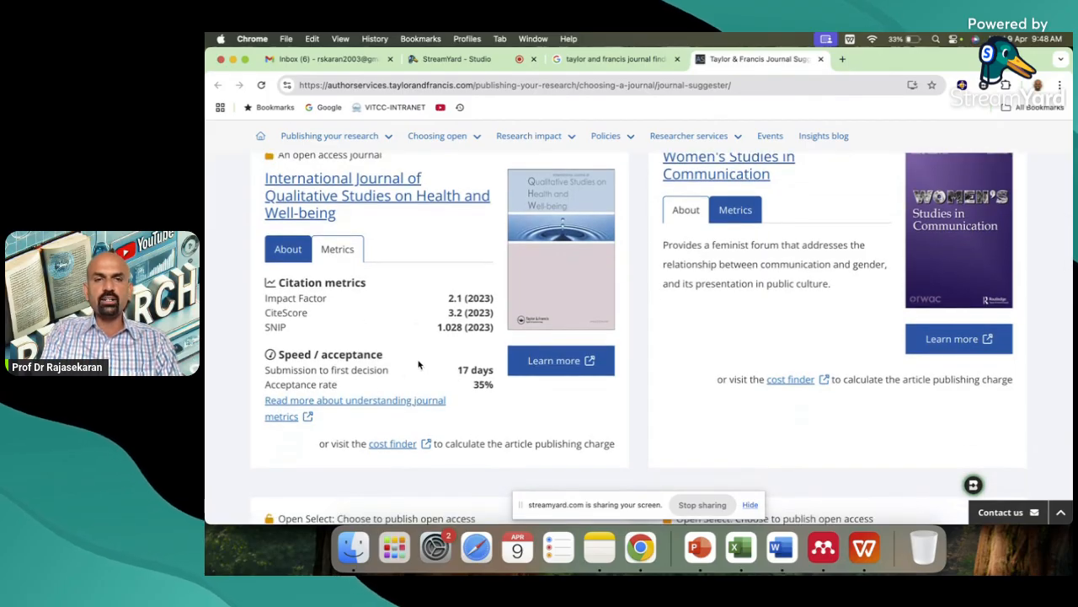
pyautogui.moveTo(384, 384)
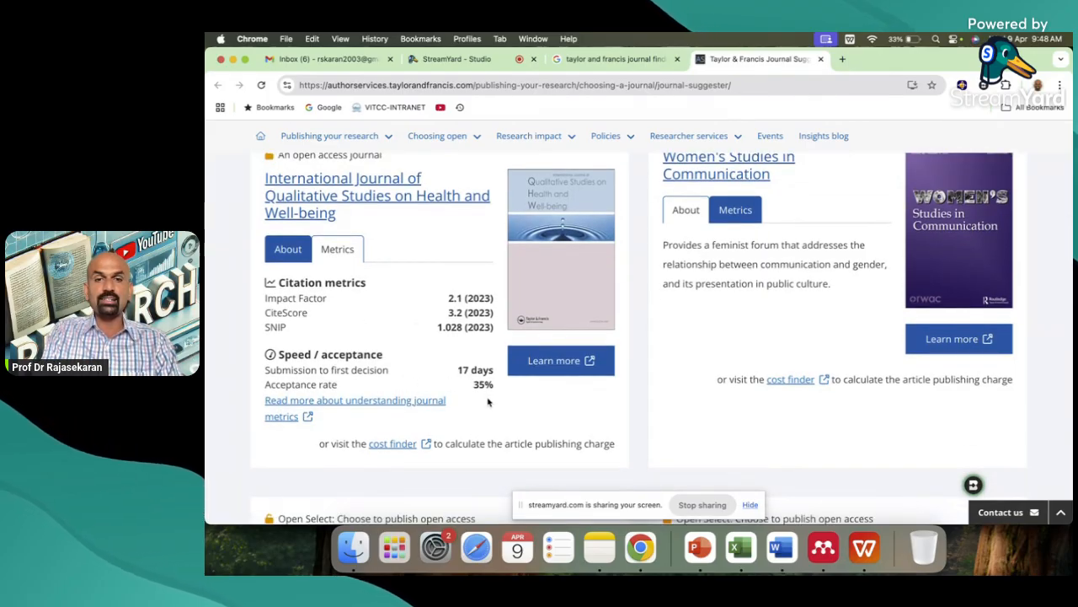
pyautogui.moveTo(441, 359)
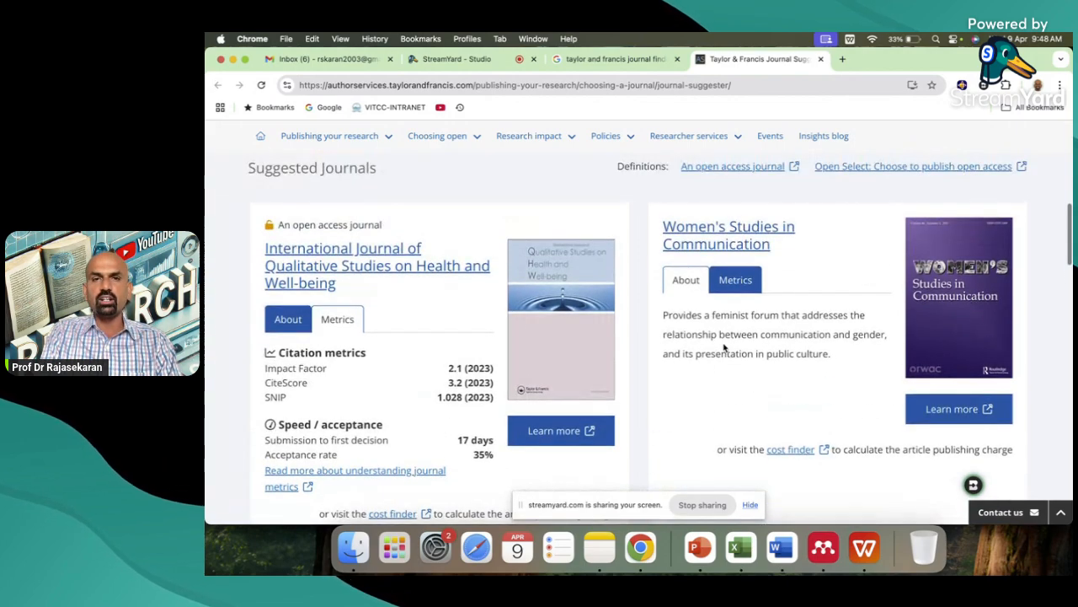
pyautogui.click(734, 280)
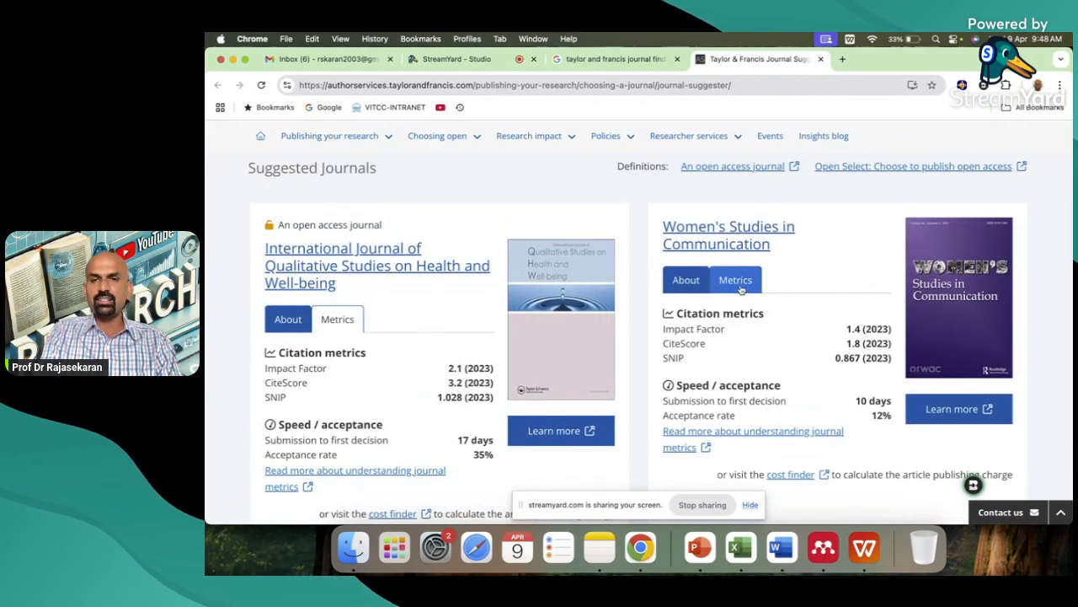
pyautogui.click(686, 280)
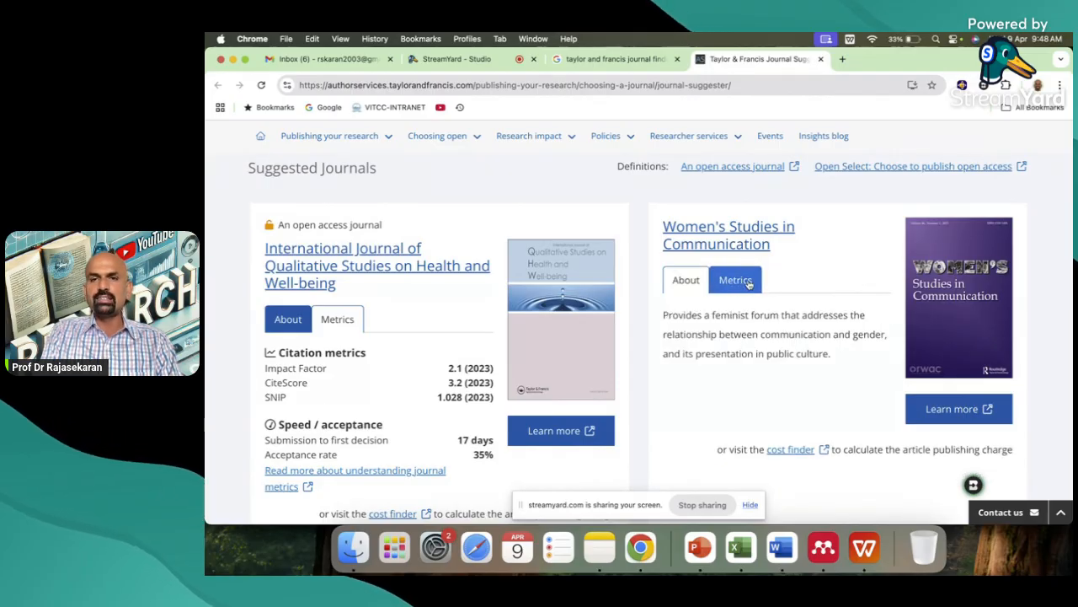
pyautogui.scroll(-3)
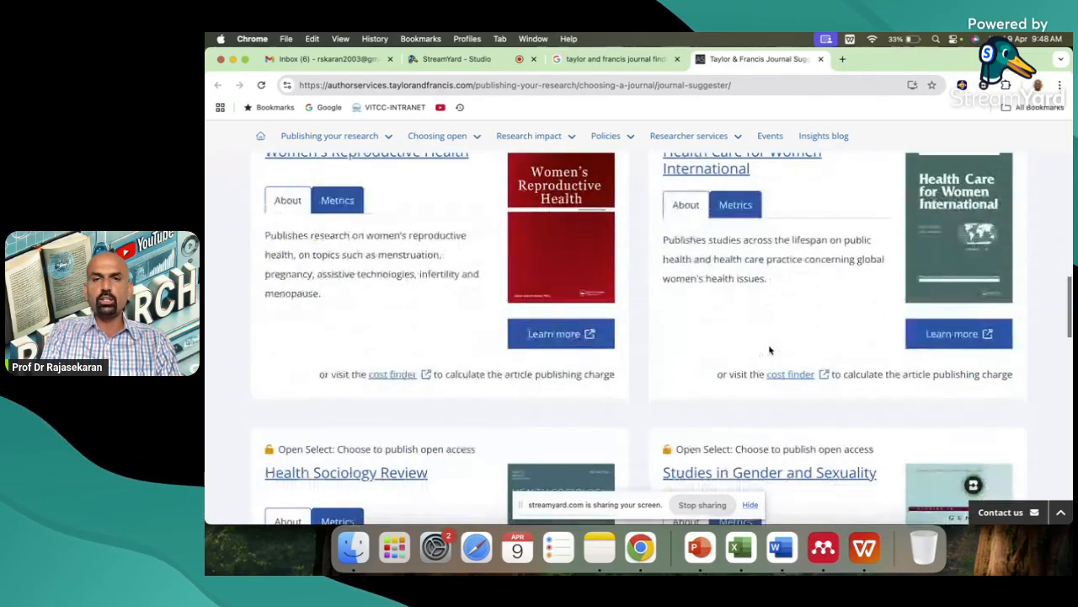
pyautogui.scroll(-3)
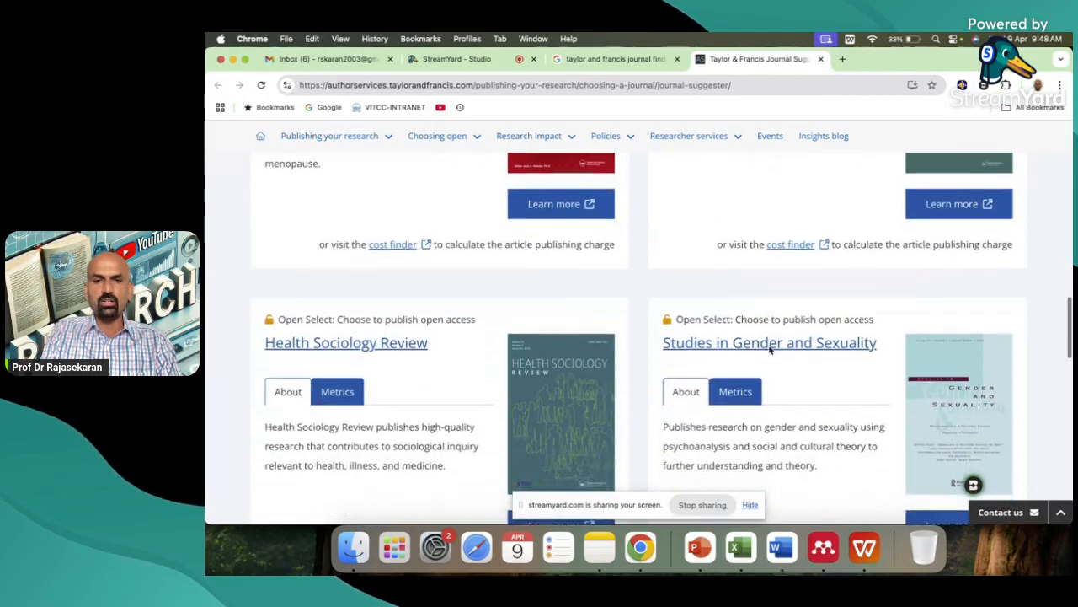
pyautogui.scroll(-3)
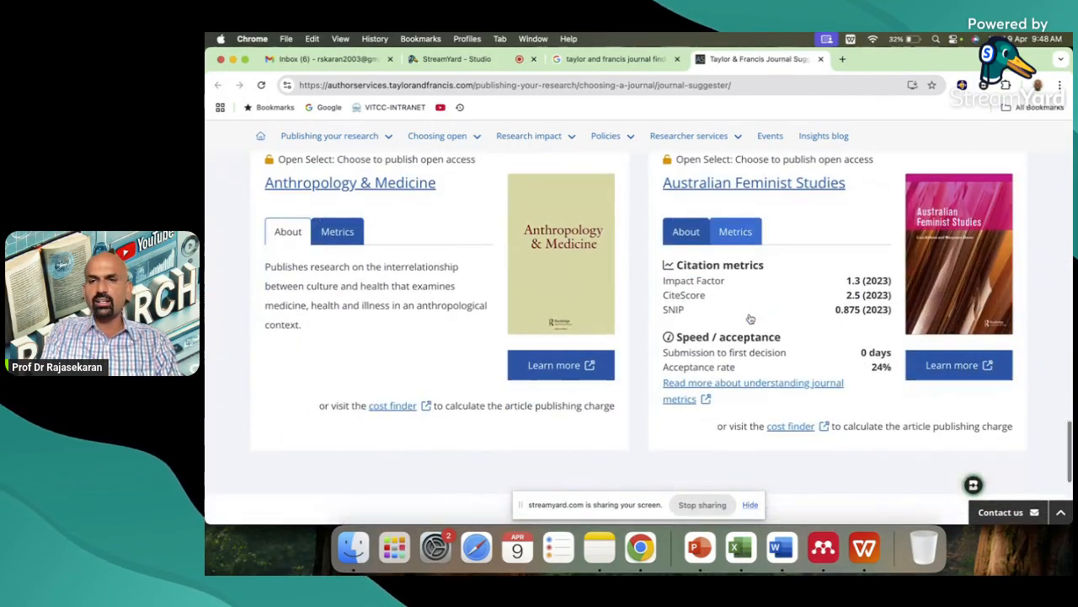
pyautogui.moveTo(742, 393)
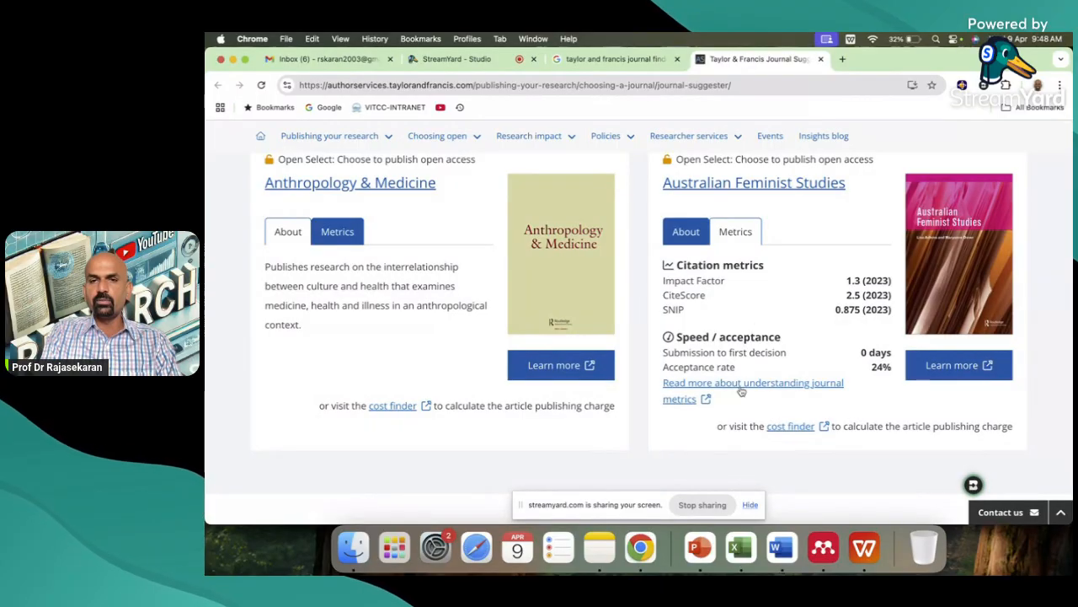
pyautogui.moveTo(747, 391)
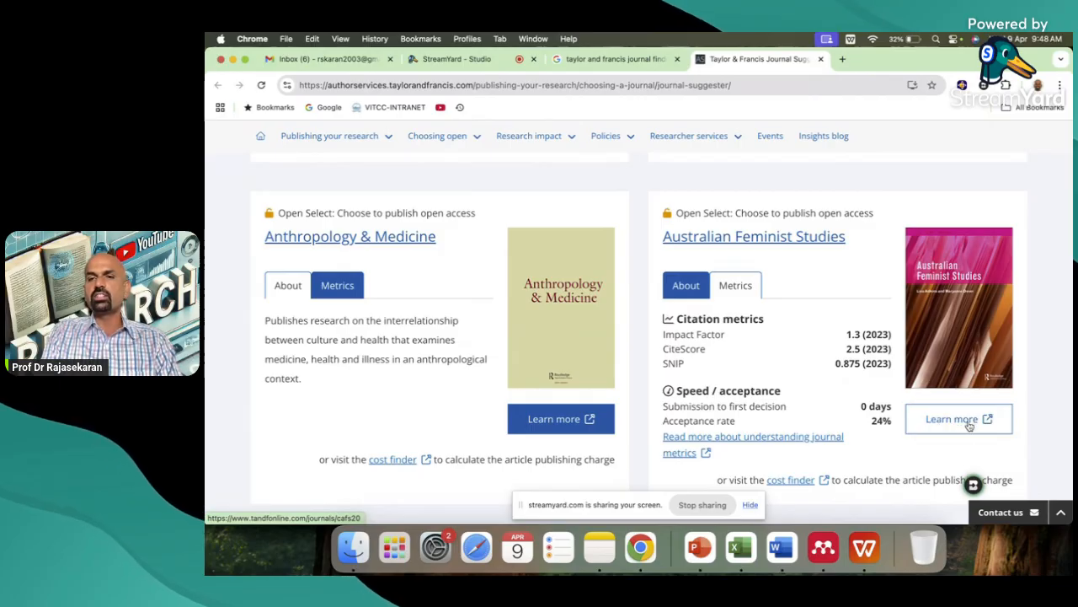
# - Open the Australian Feminist Studies journal page, accept cookies, and switch to StreamYard
pyautogui.click(958, 419)
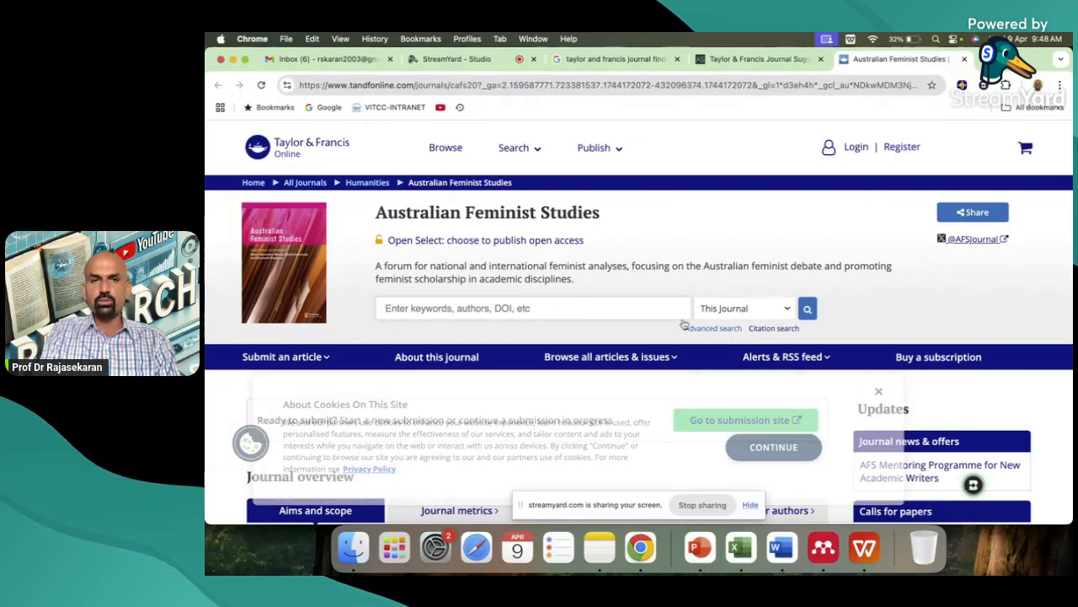
pyautogui.click(773, 447)
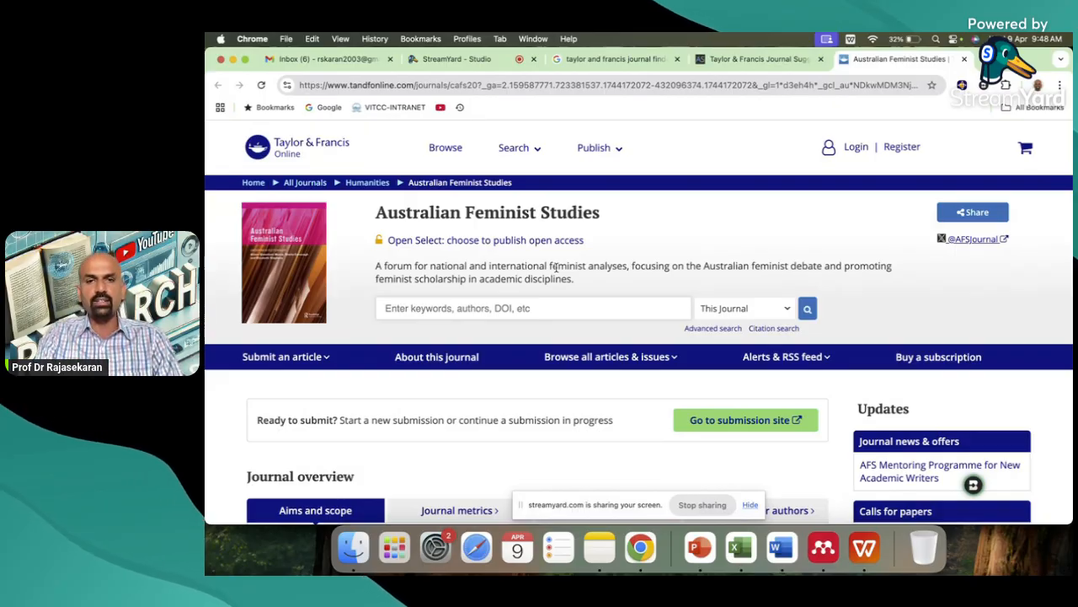
pyautogui.click(457, 60)
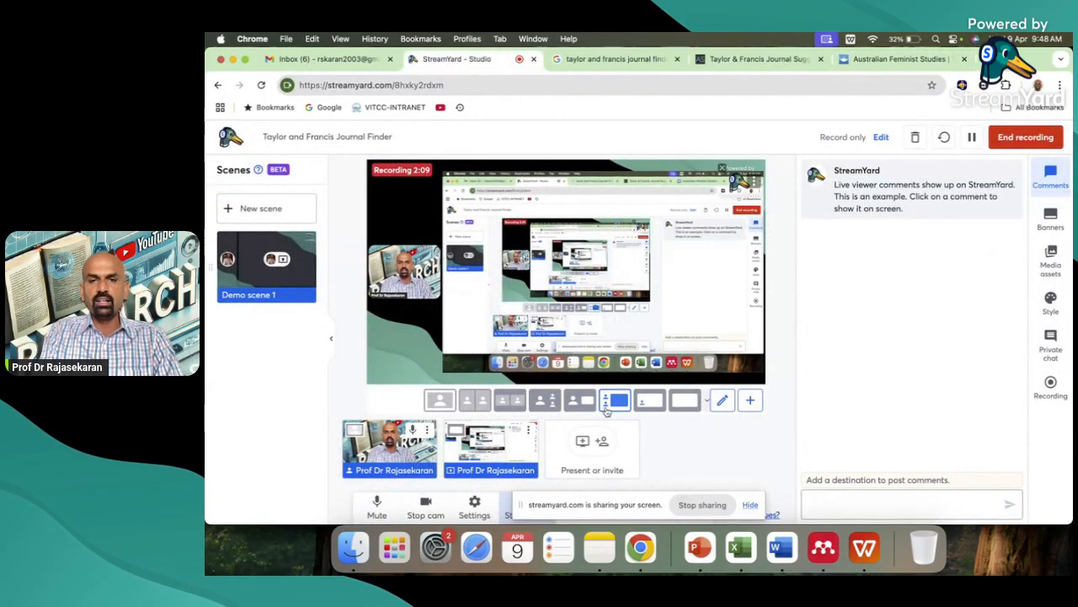